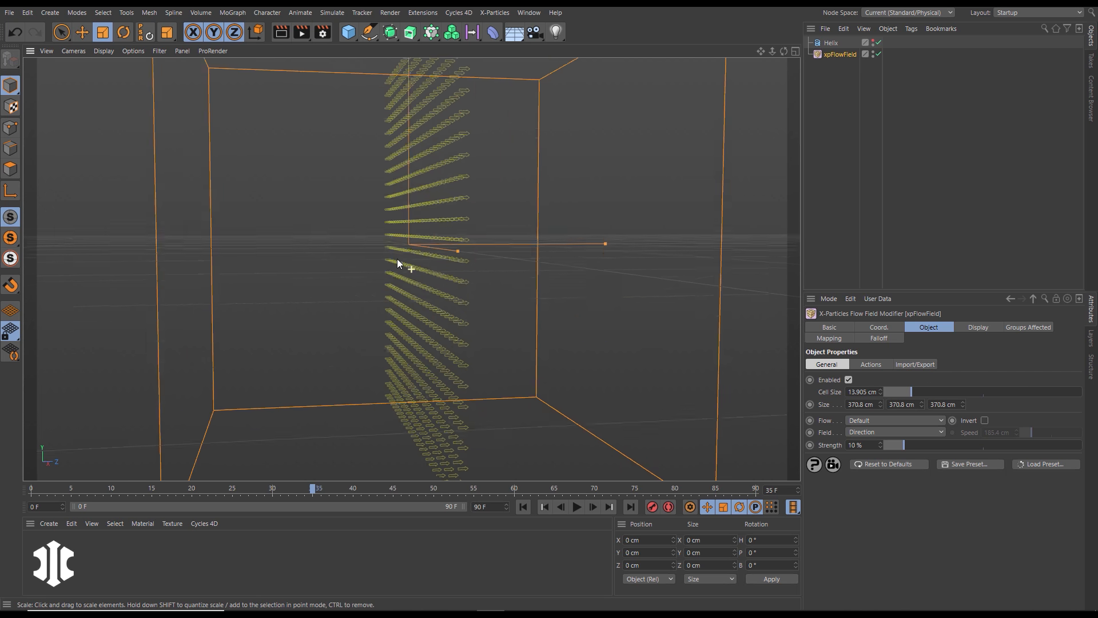
# Step: Show xpFlowField's vectors as Trail and set its Flow to Turbulence
pyautogui.click(979, 326)
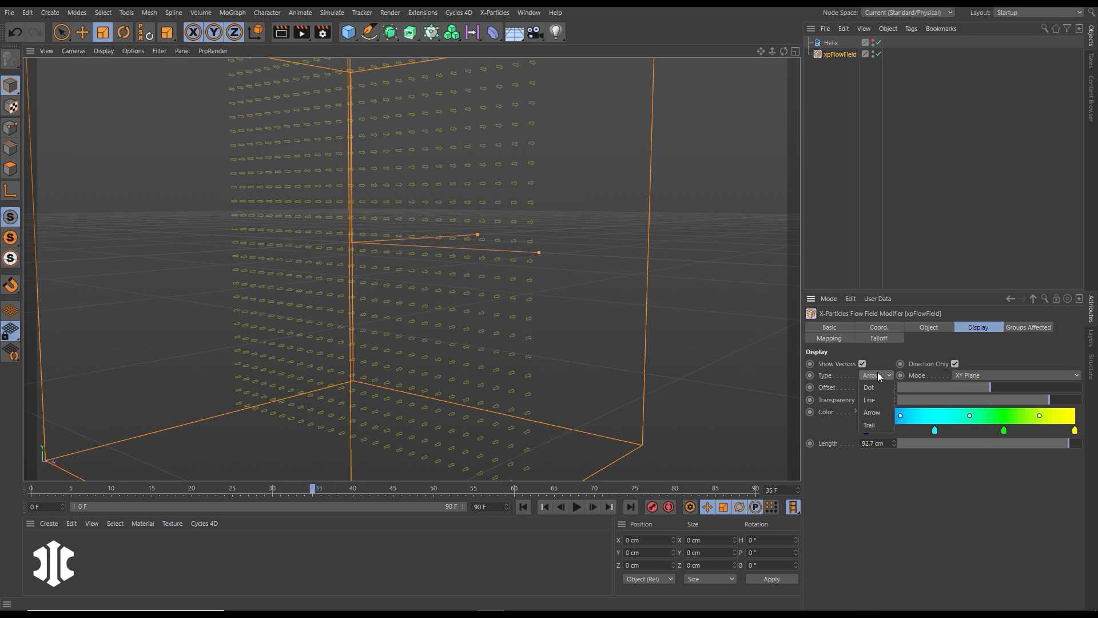
pyautogui.click(868, 424)
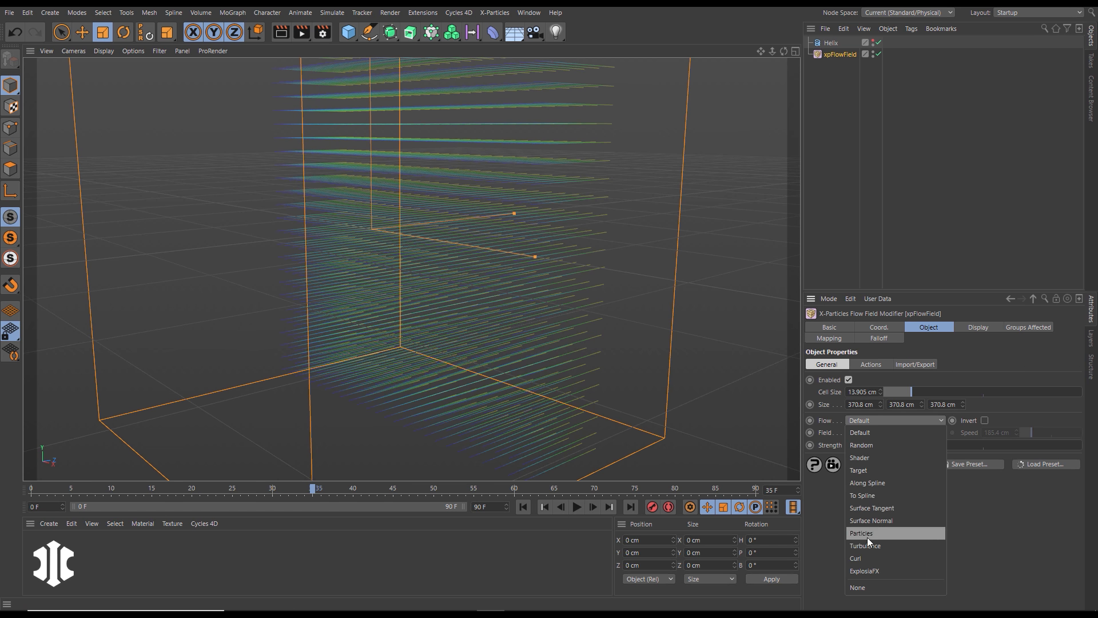
pyautogui.click(865, 546)
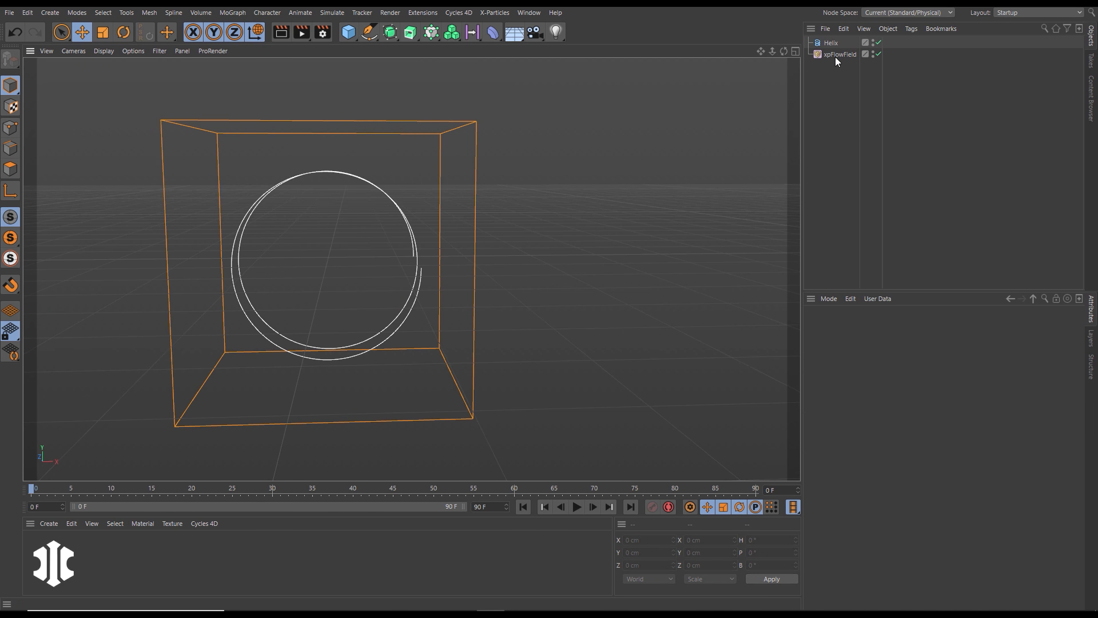
# Step: Rotate the Helix spline in the viewport so the flow trails follow its new orientation
pyautogui.click(839, 54)
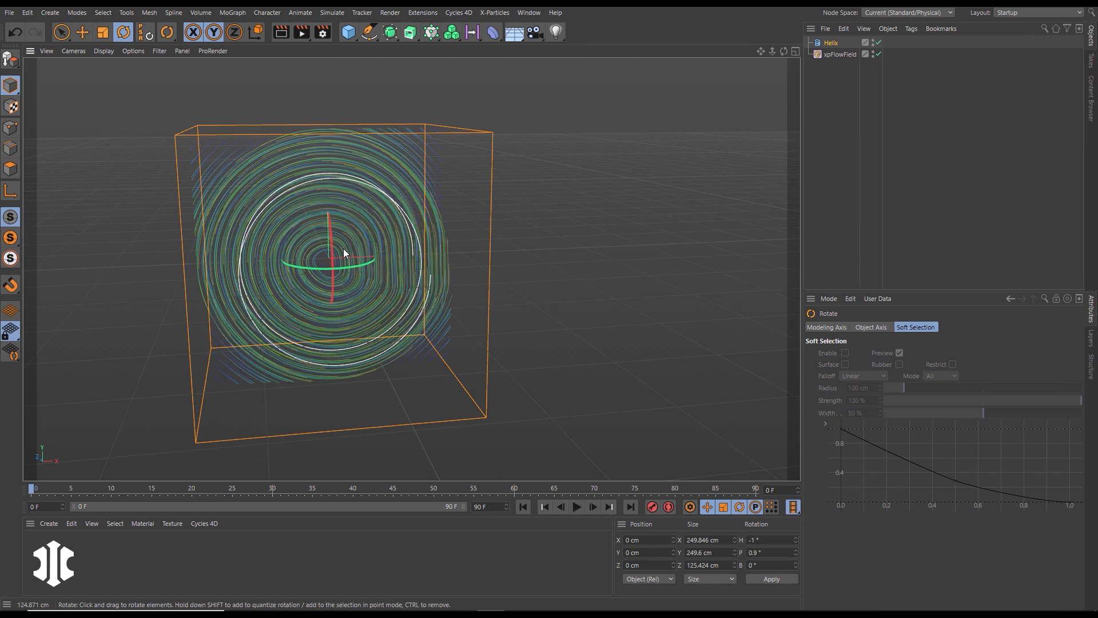
pyautogui.moveTo(344, 252); pyautogui.dragTo(109, 304)
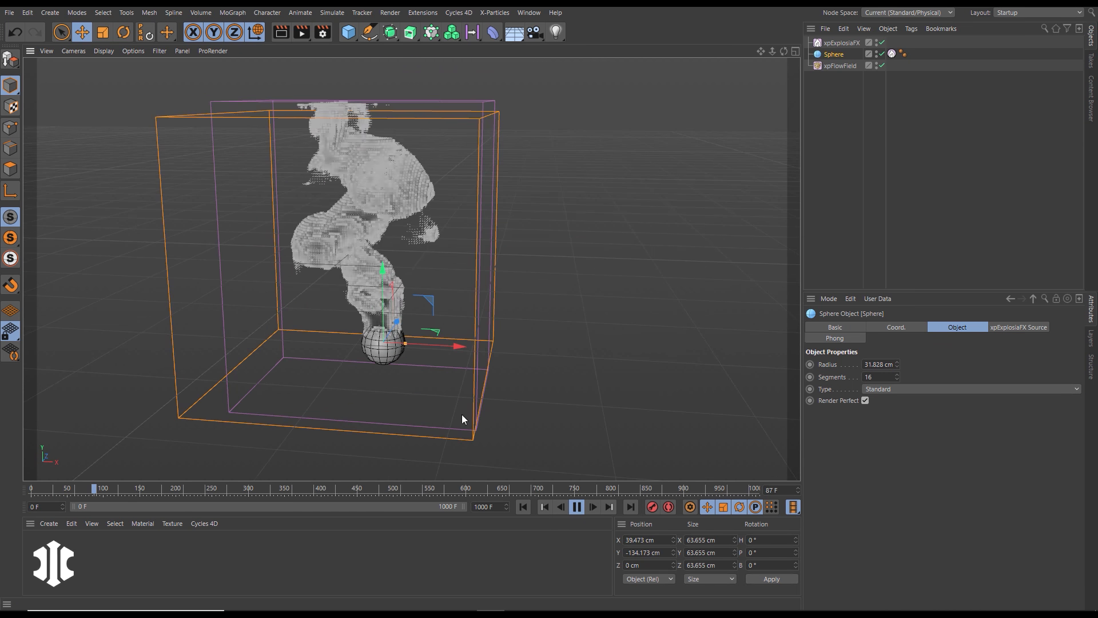
# Step: Set xpFlowField's trail Offset to 14%
pyautogui.click(840, 65)
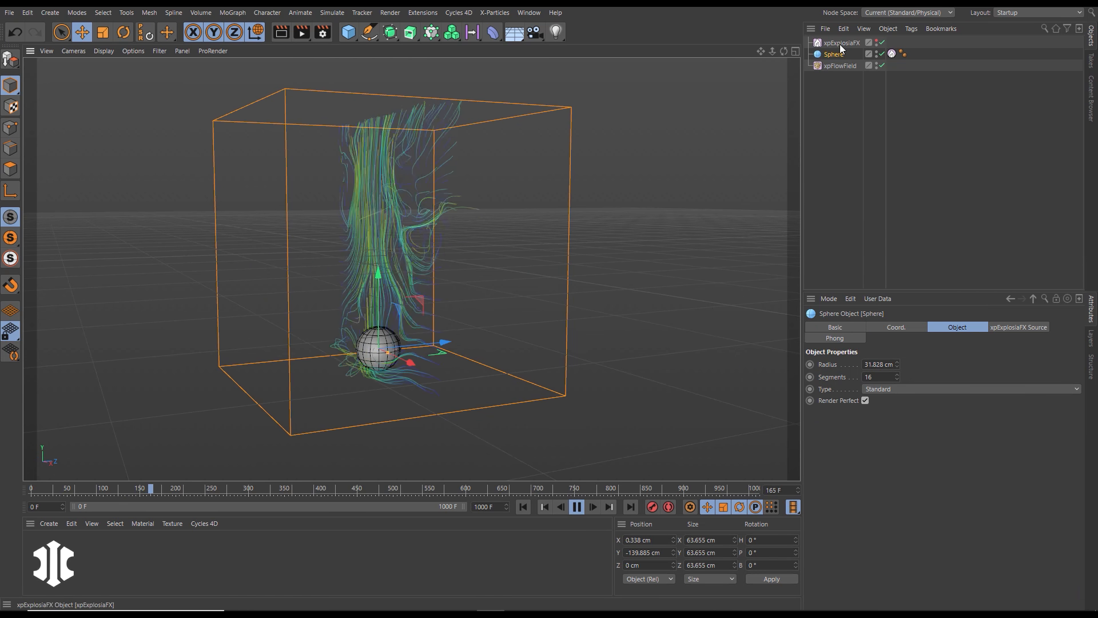
pyautogui.click(840, 65)
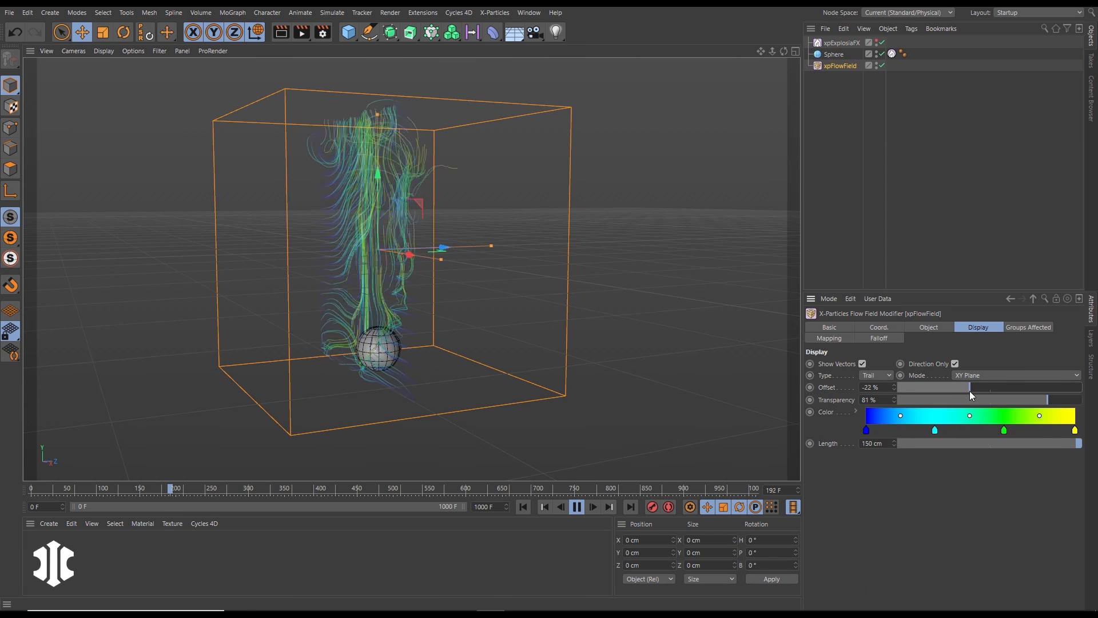
pyautogui.moveTo(970, 388); pyautogui.dragTo(1029, 388)
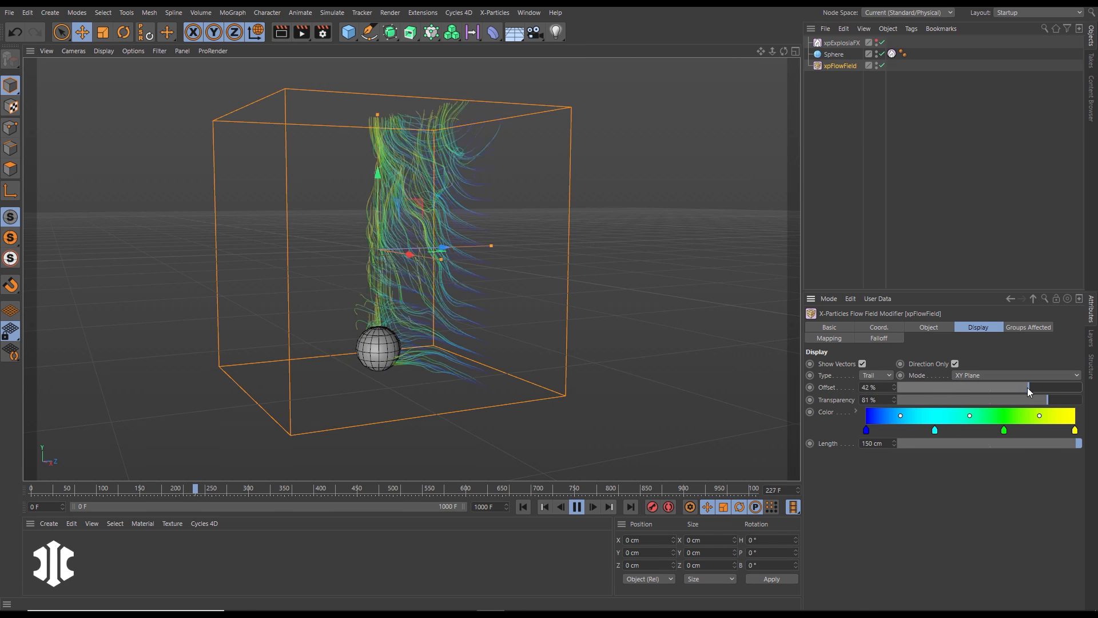
pyautogui.moveTo(1028, 388); pyautogui.dragTo(1003, 387)
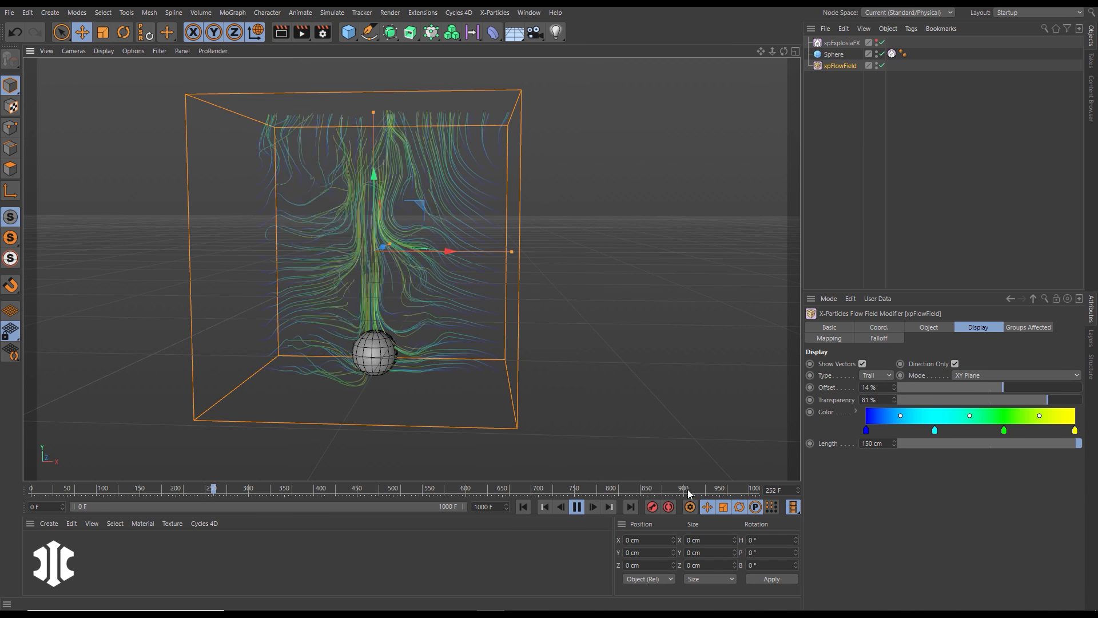
# Step: Raise the flow field's Cell Size to 28 cm
pyautogui.click(930, 327)
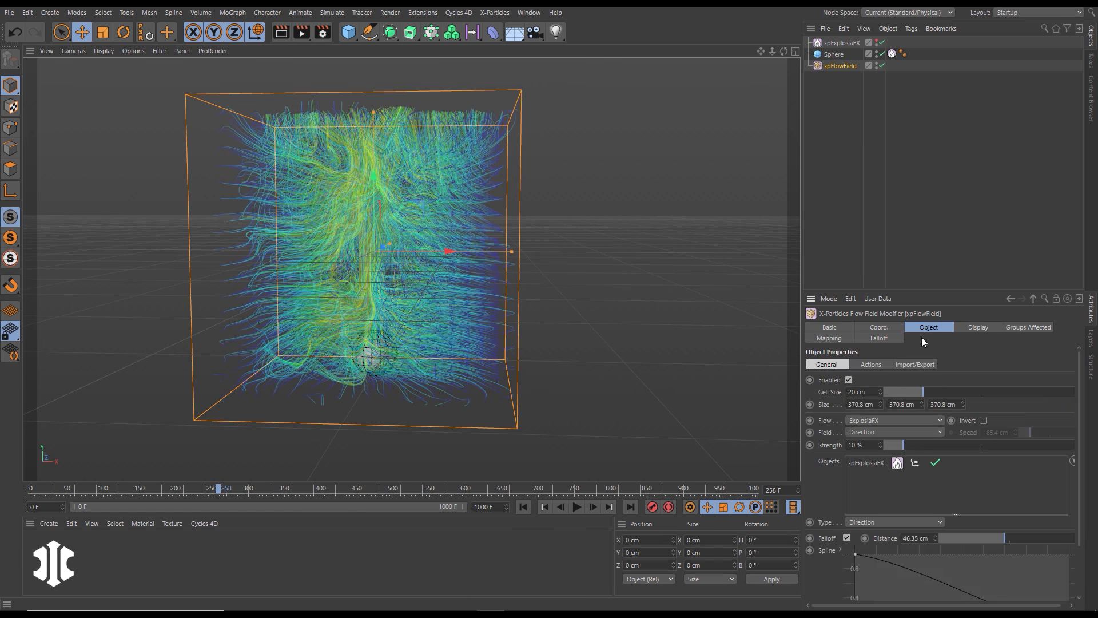
pyautogui.click(576, 507)
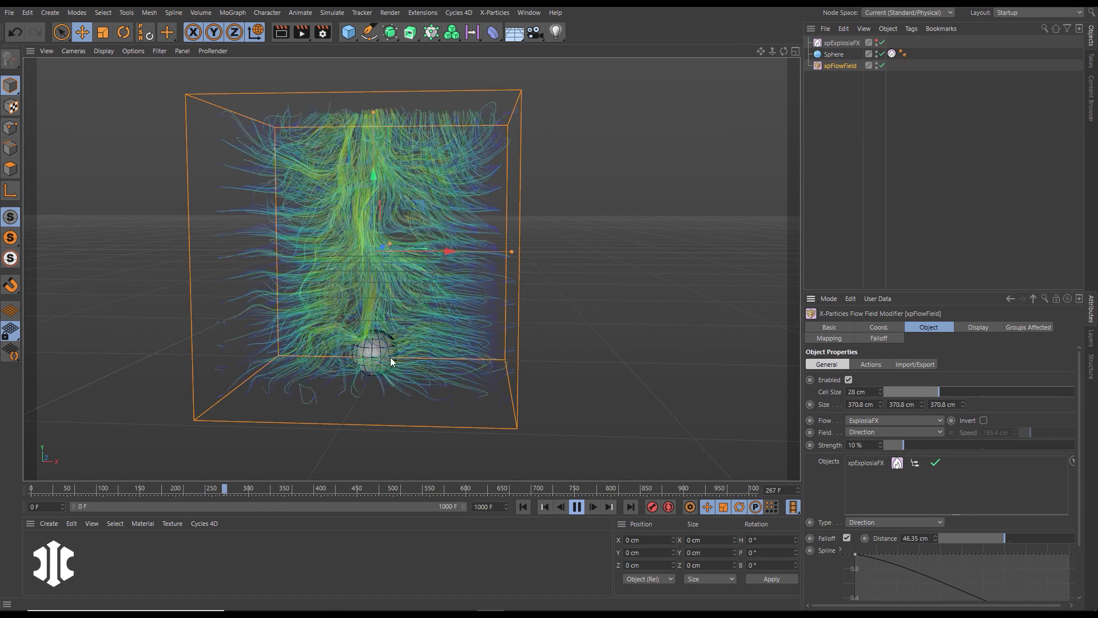